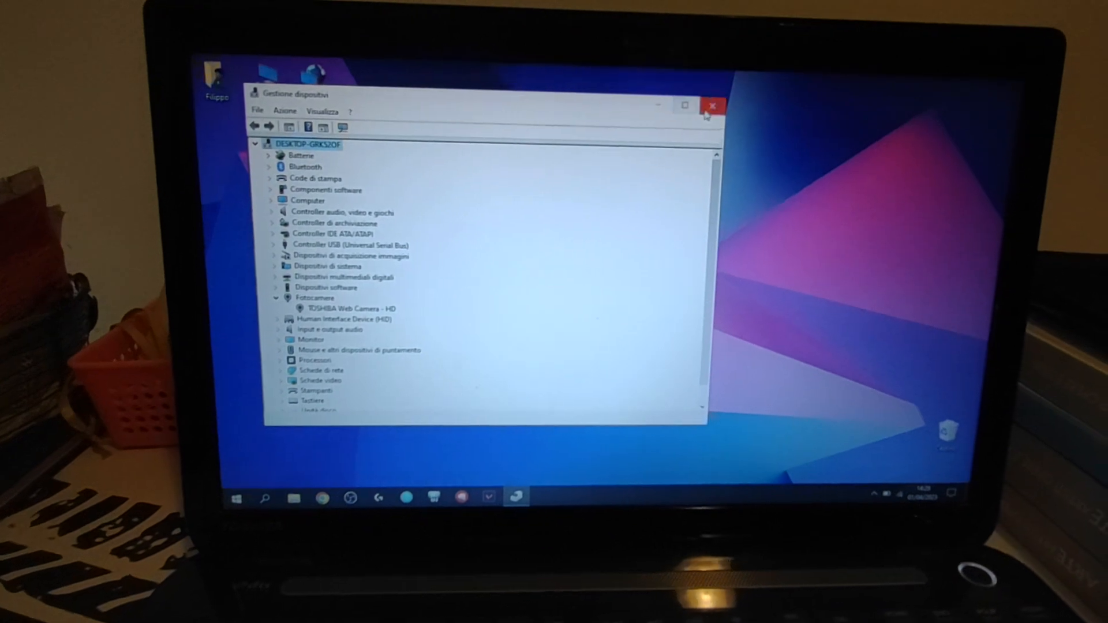
Close Device Manager after confirming the Toshiba HD webcam is listed under cameras.
{"action": "left_click", "coordinate": [712, 104]}
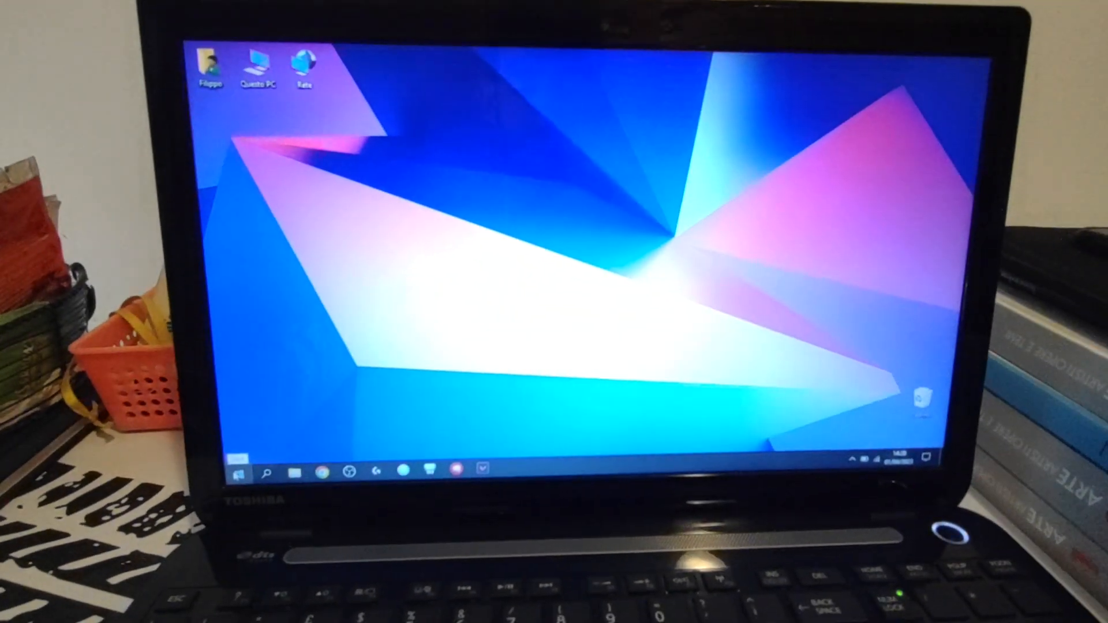
Restart the laptop from the Start menu's power option (Riavvia il sistema).
{"action": "left_click", "coordinate": [241, 471]}
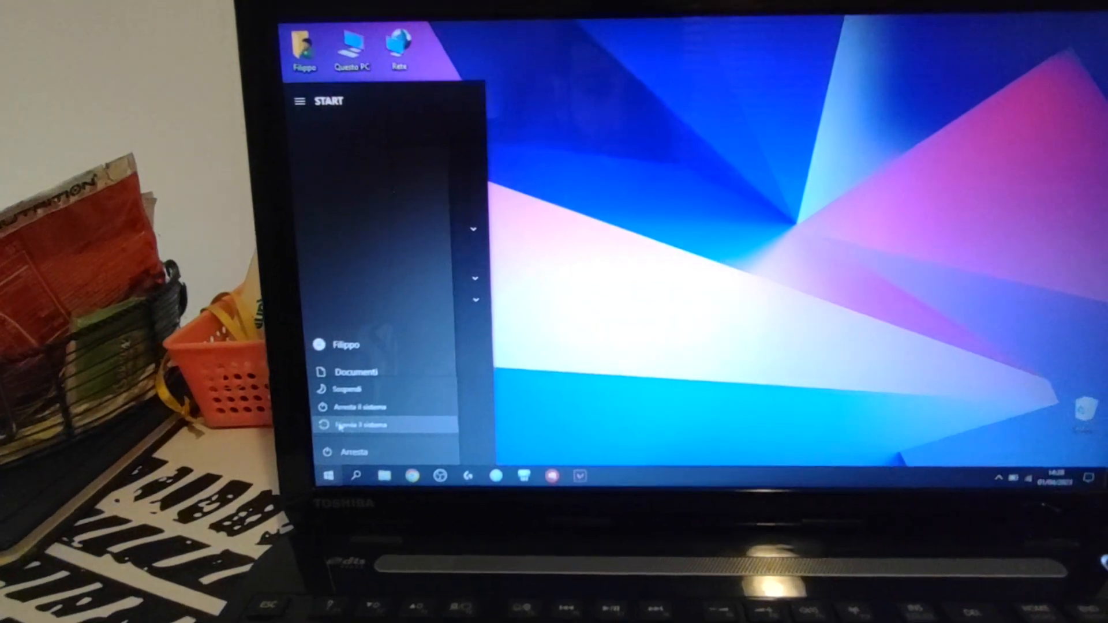
{"action": "left_click", "coordinate": [362, 425]}
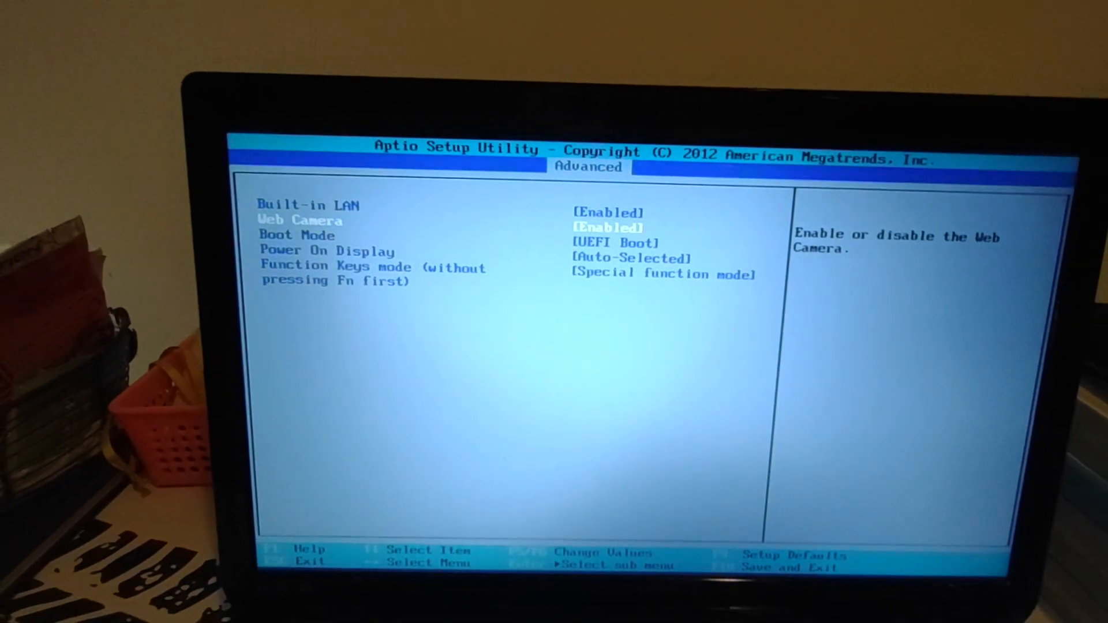
Move from the Advanced page, with Web Camera Enabled, to the Exit page.
{"action": "key", "text": "Enter"}
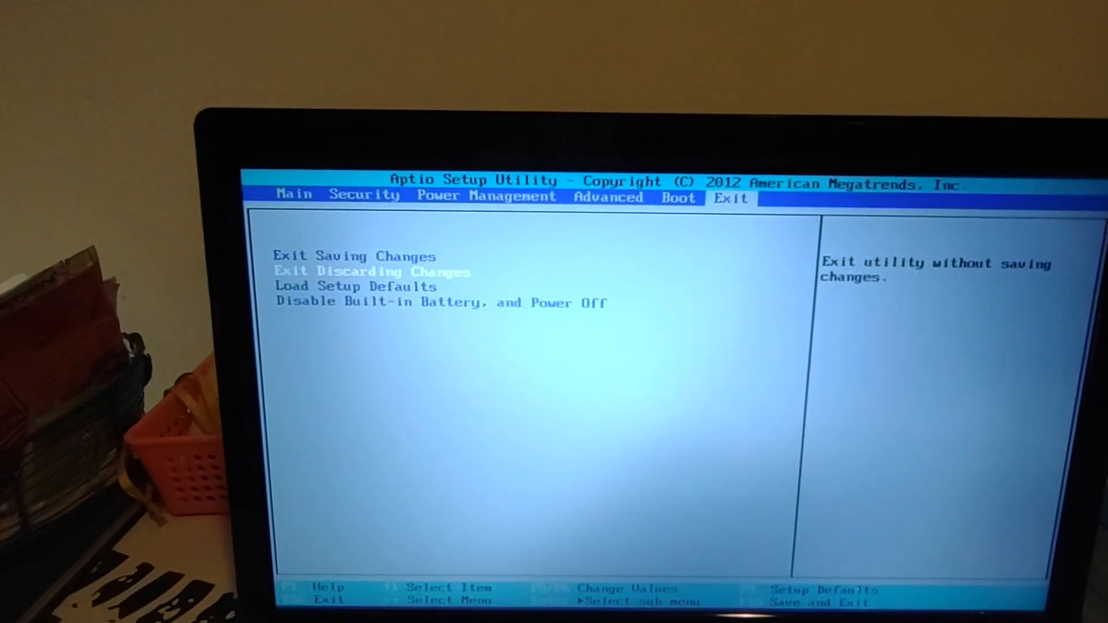
Navigate the Exit page options toward Exit Saving Changes.
{"action": "key", "text": "Up"}
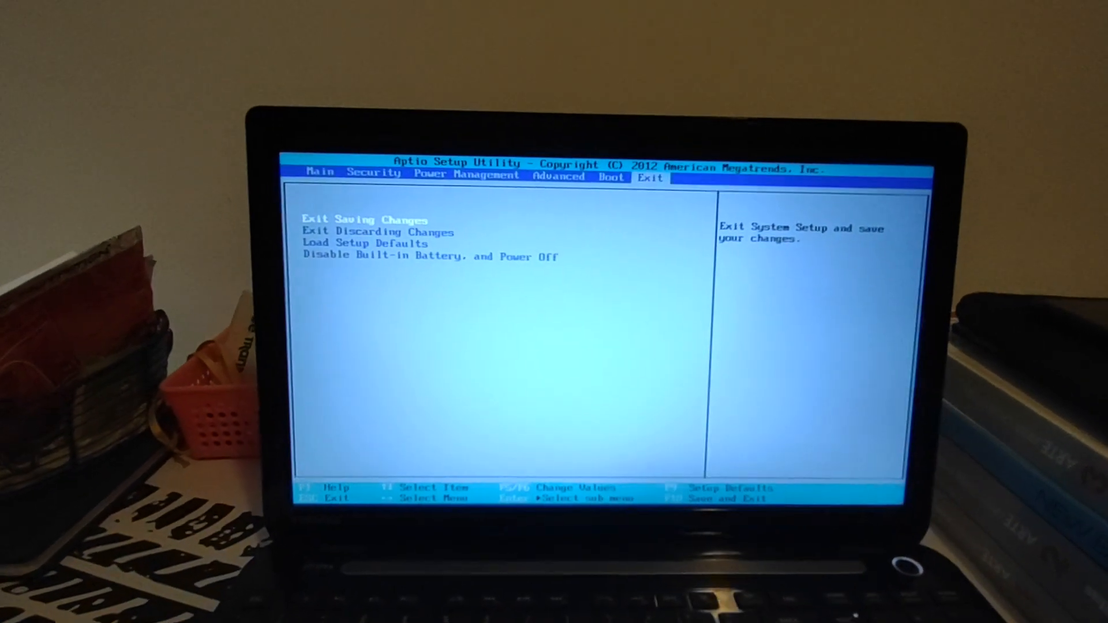
{"action": "key", "text": "down"}
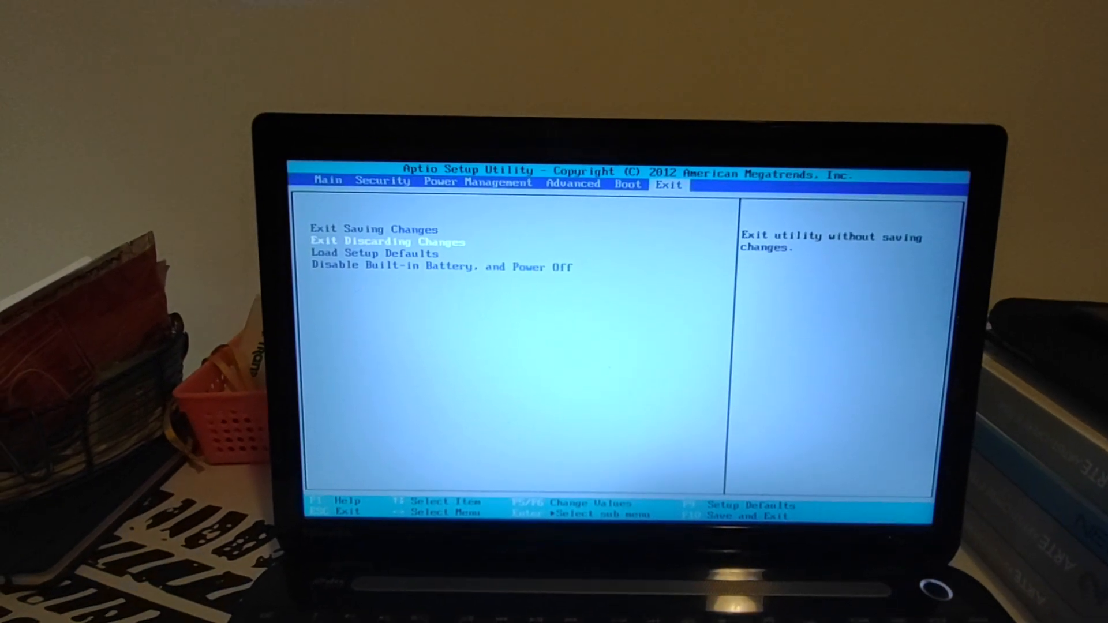